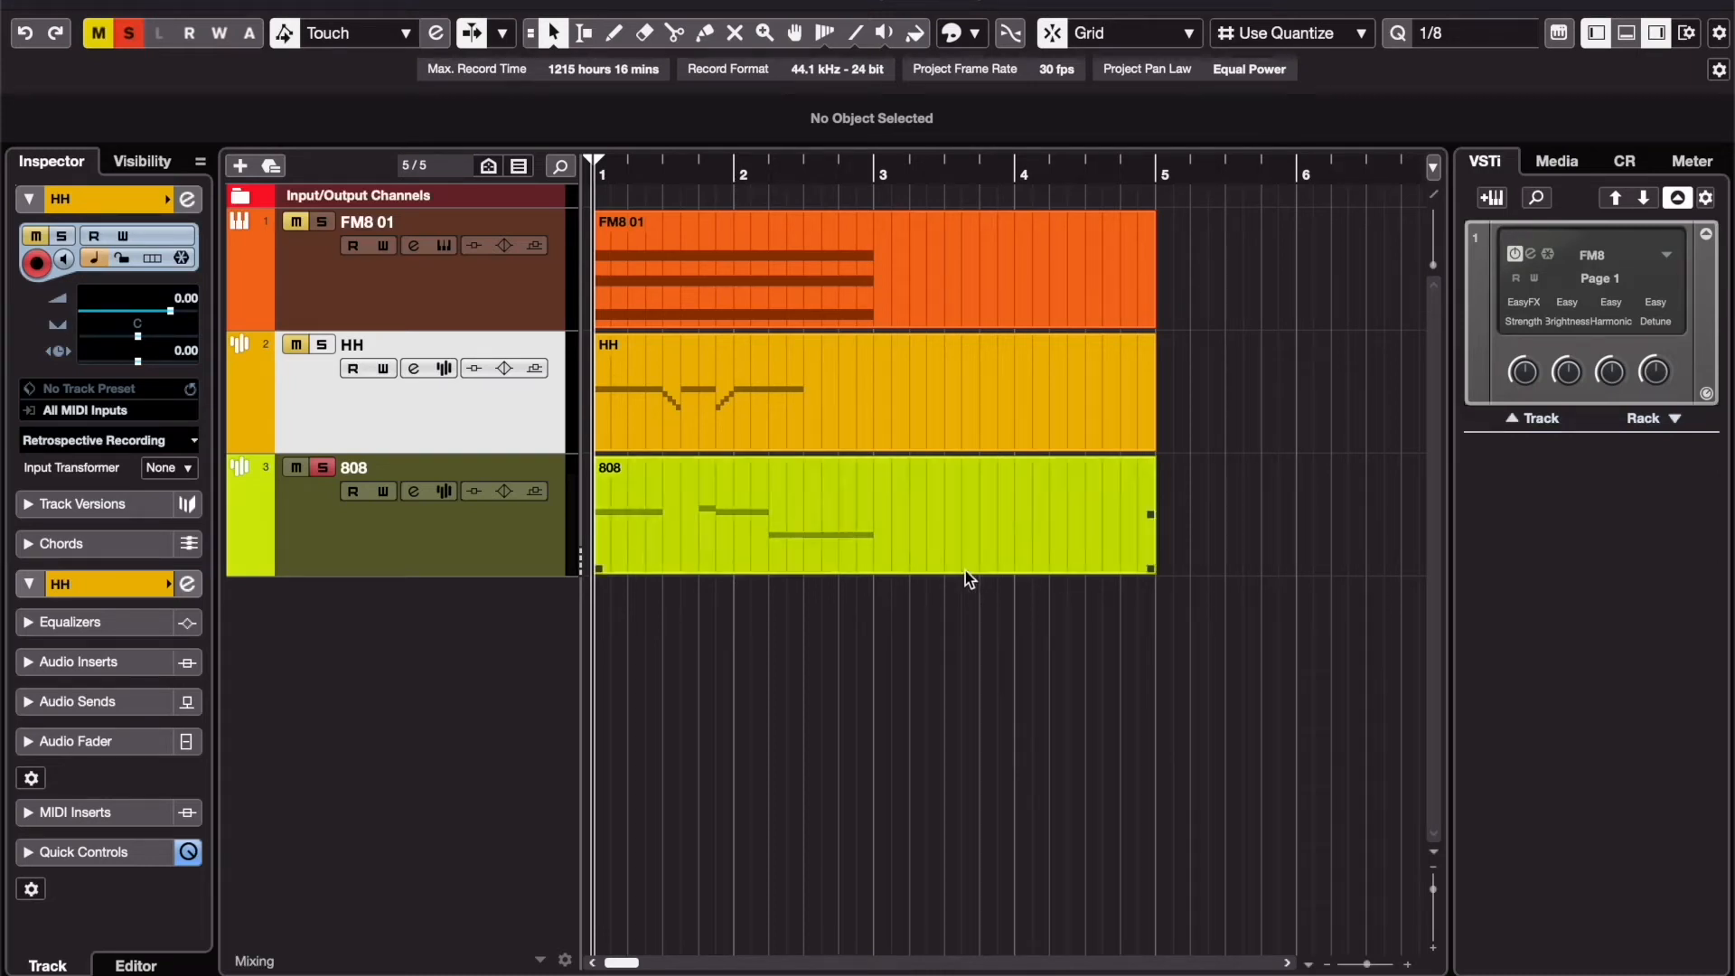
Open the 808 MIDI part in the lower-zone Key Editor to show its C4, C#4 and G3 notes
double_click(874, 514)
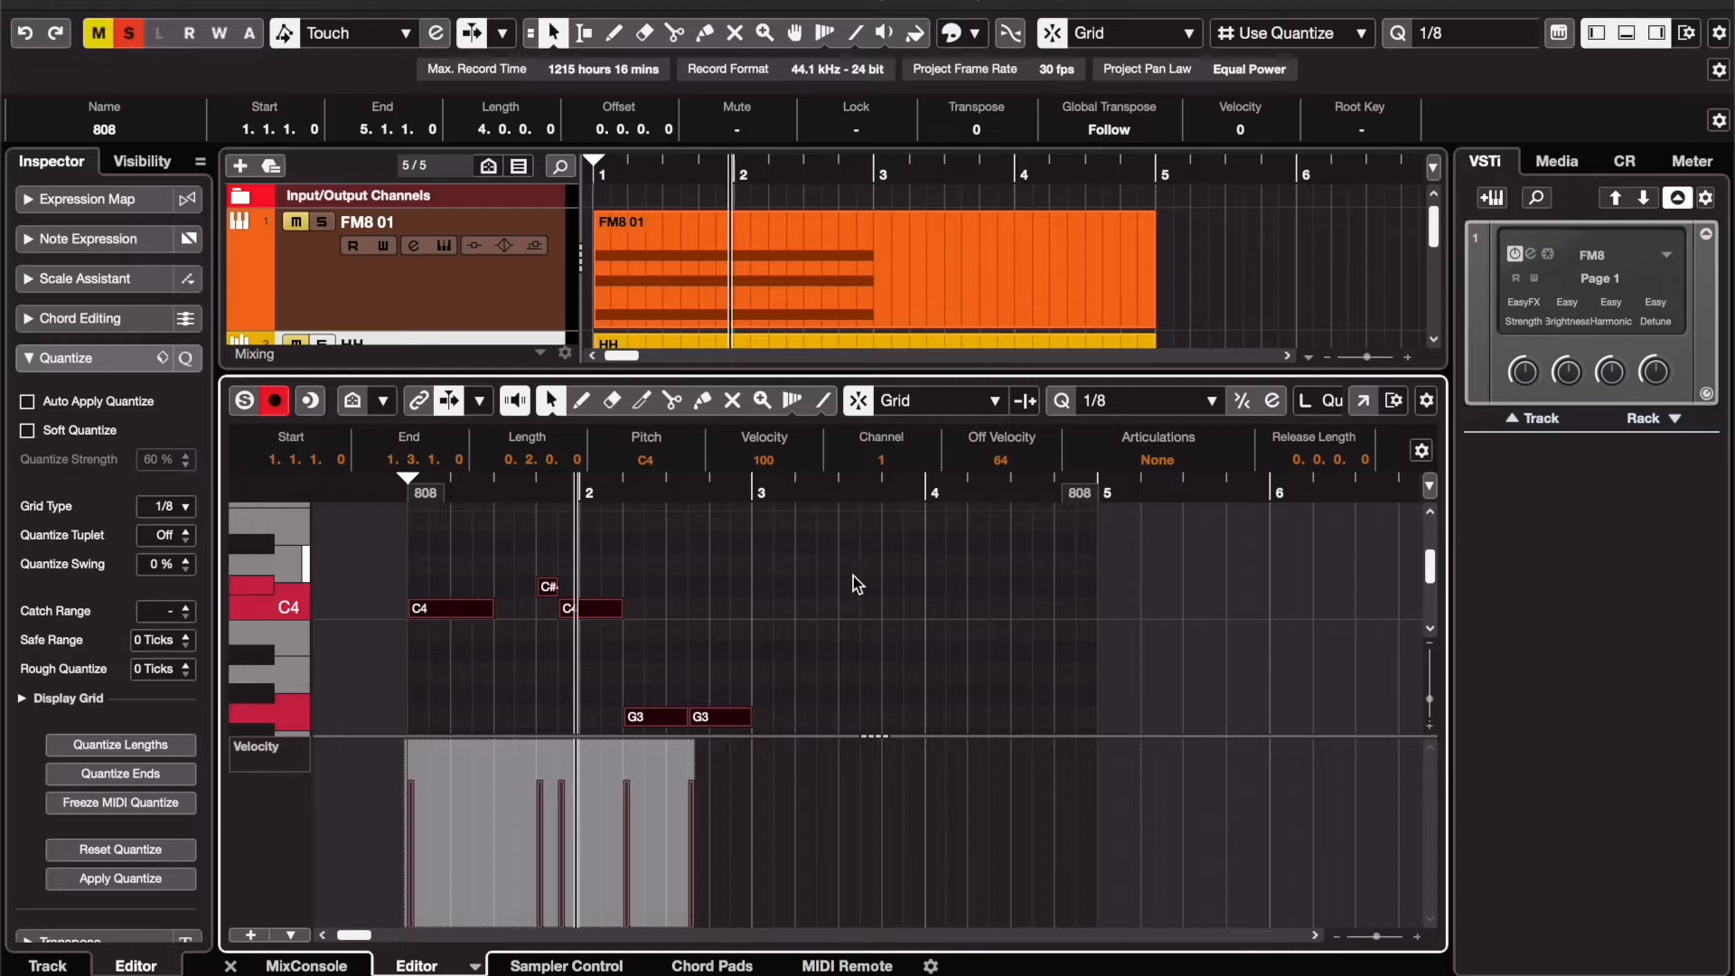
left_click(957, 652)
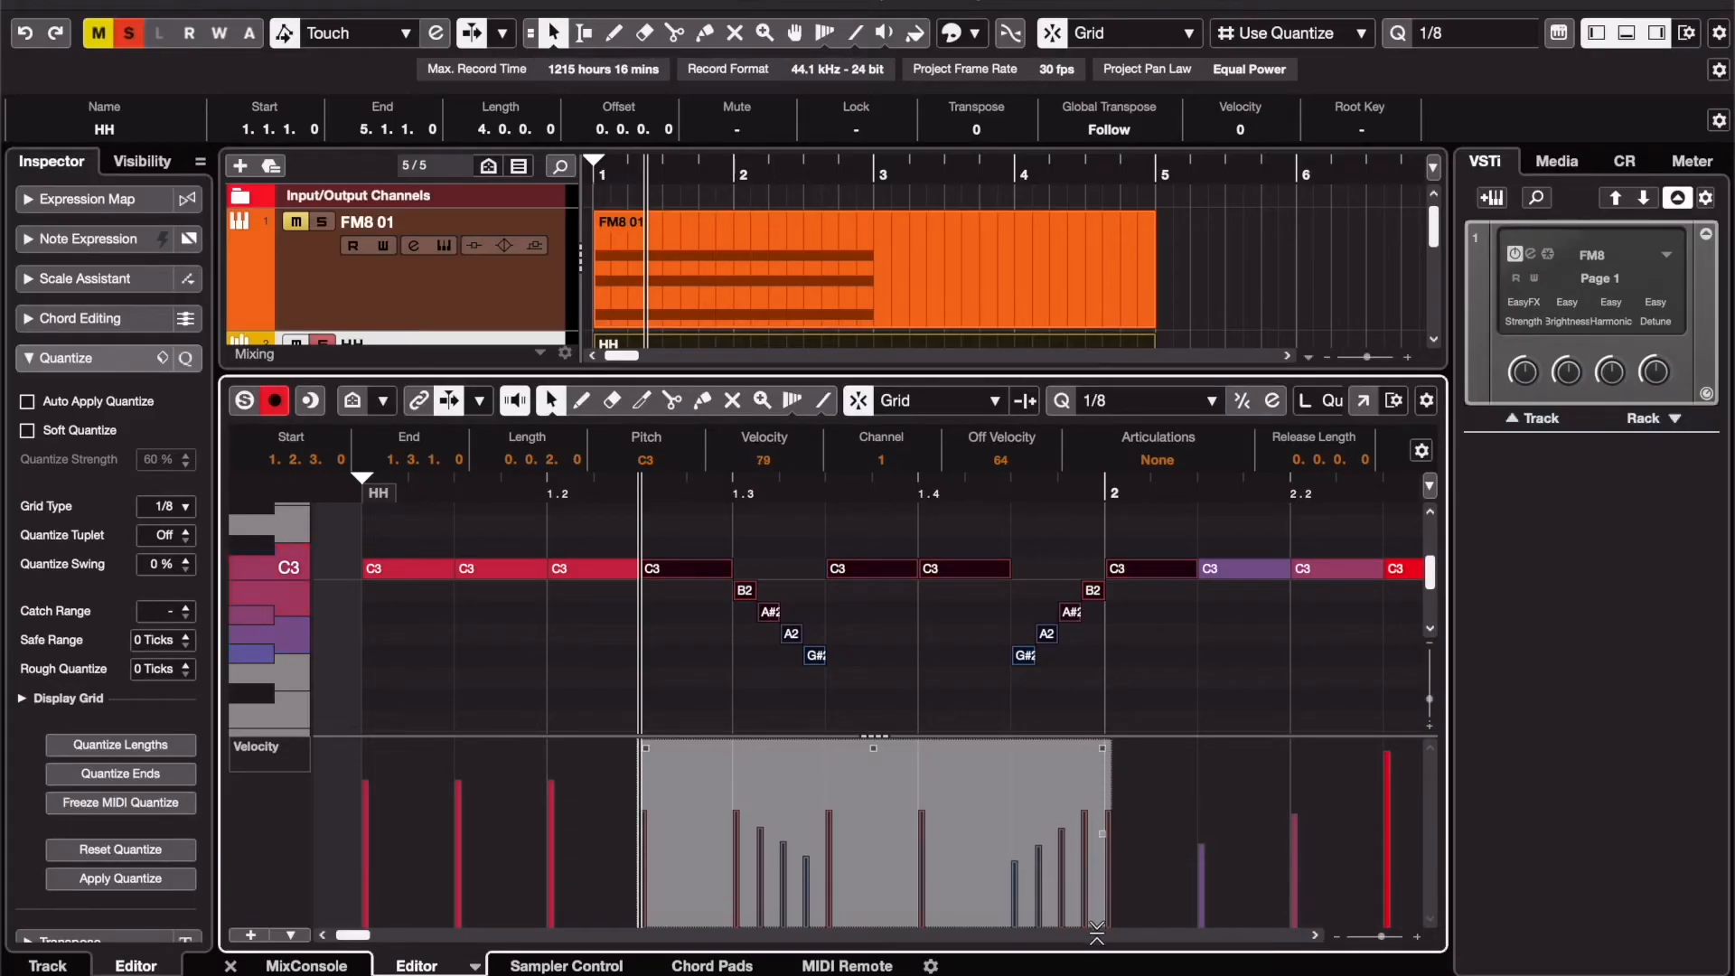
Close the HH part's Key Editor, returning to the arrangement view
left_click(940, 657)
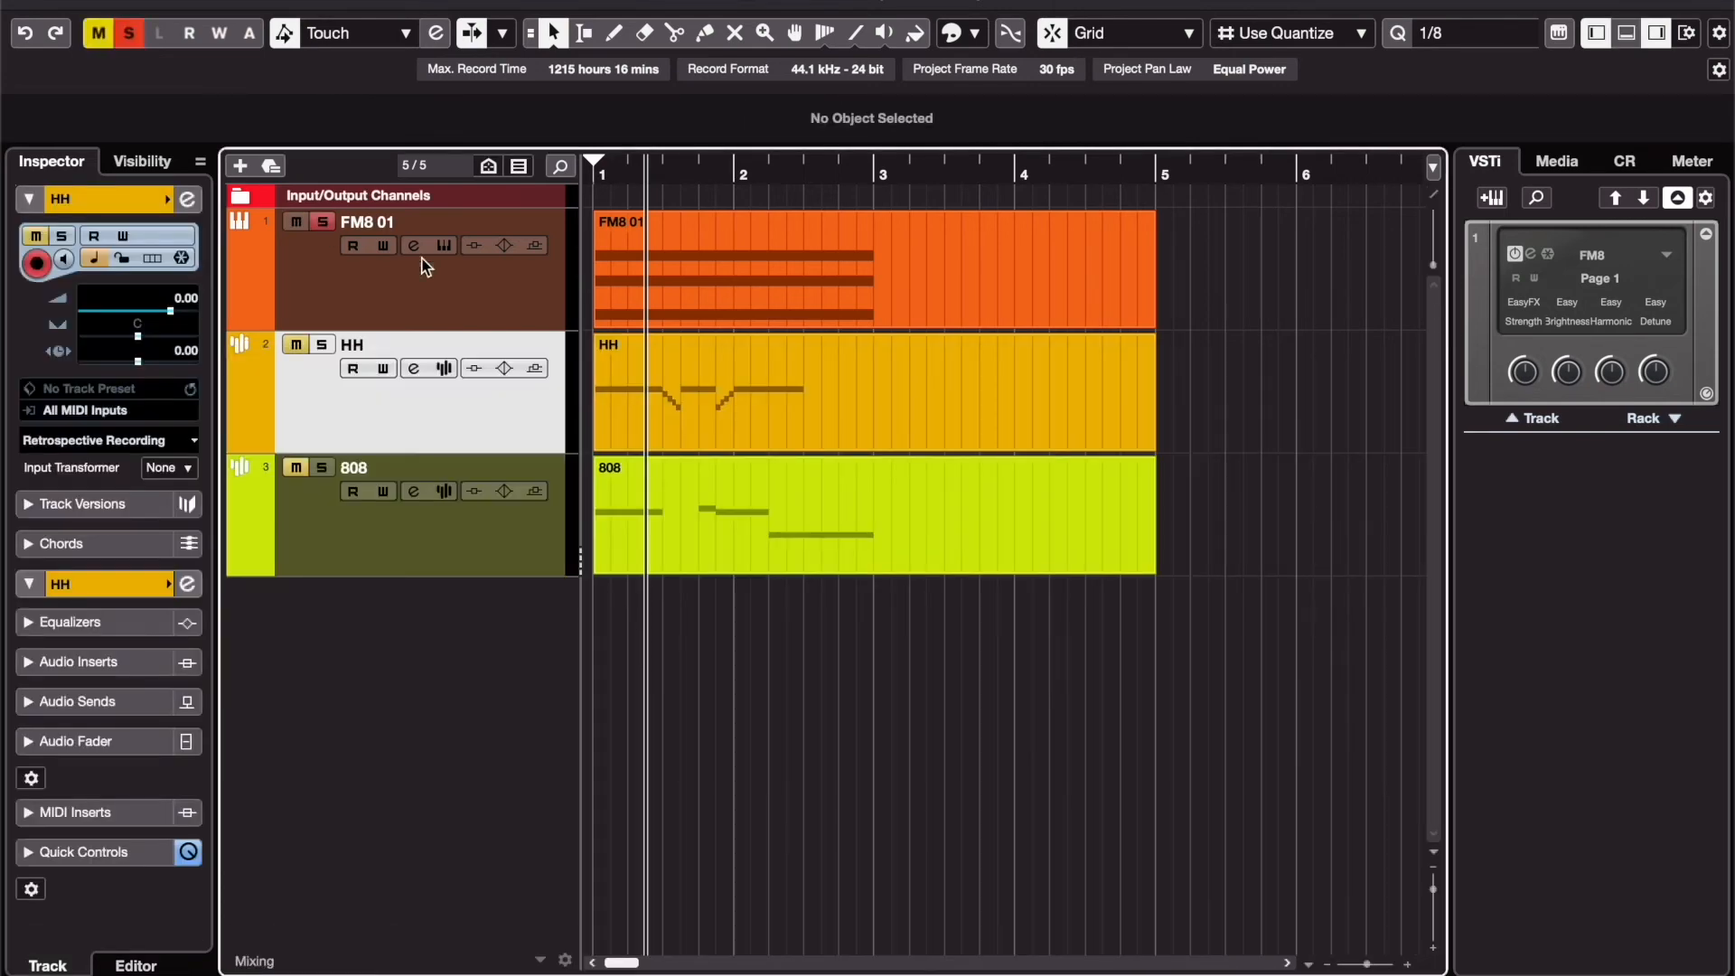
Open the FM8 01 part and drag the E3 note's velocity down to a low value
double_click(732, 271)
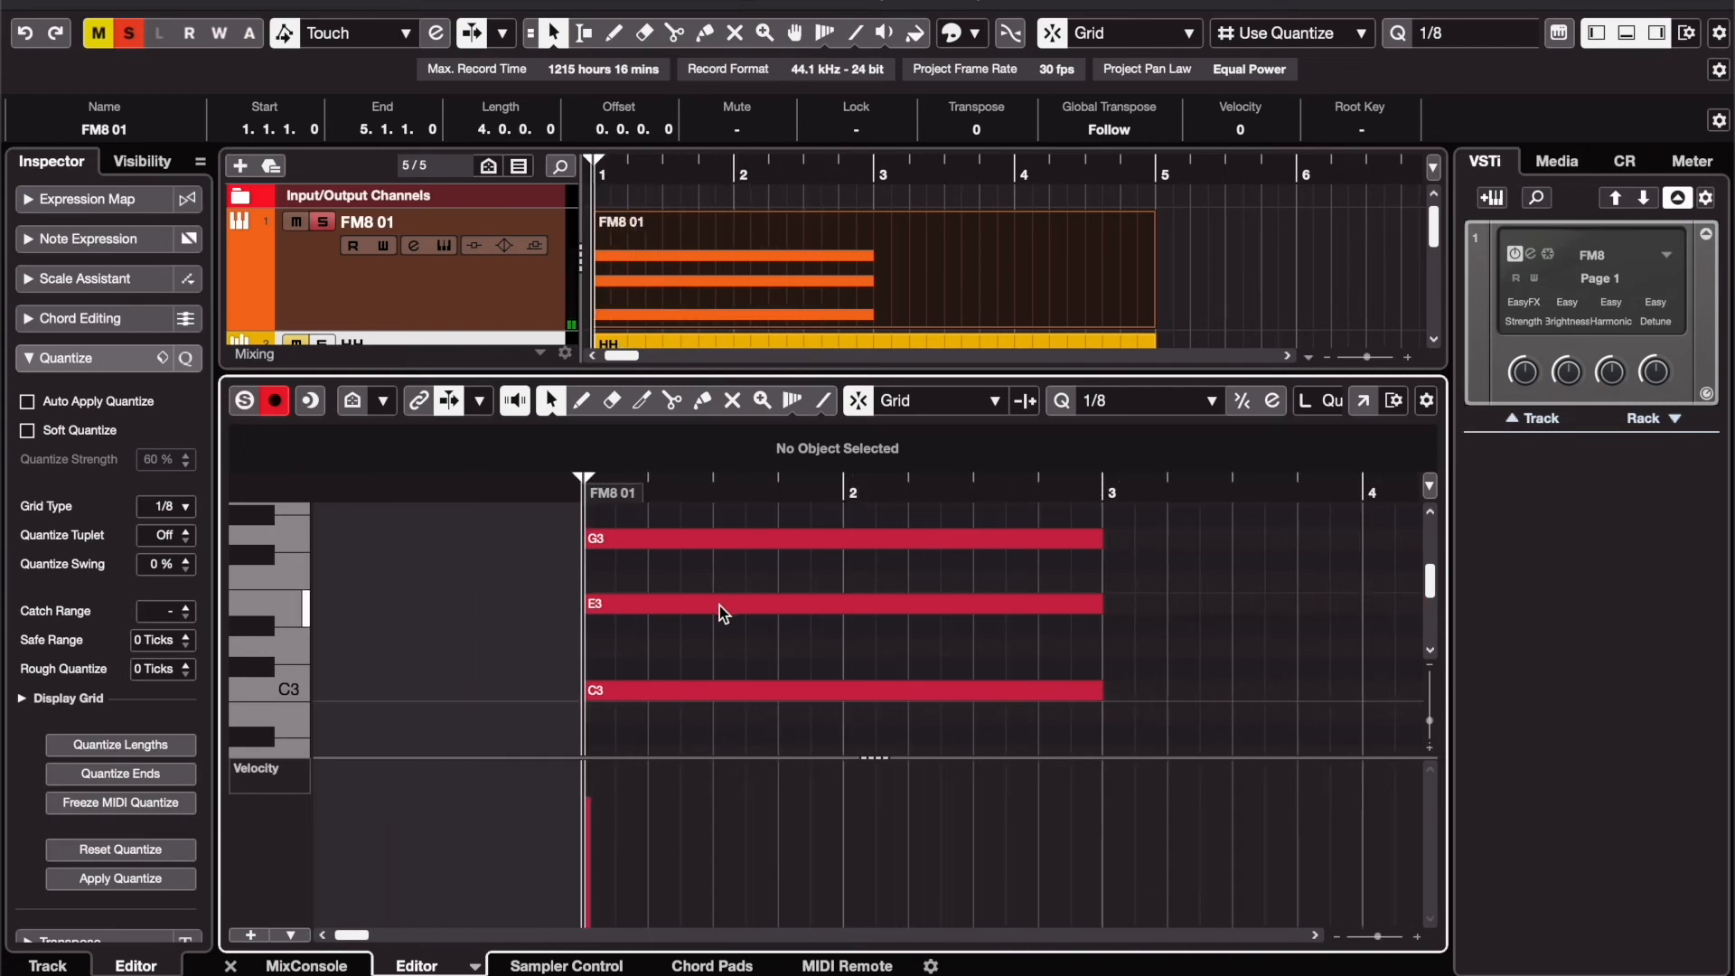
mouse_move(715, 617)
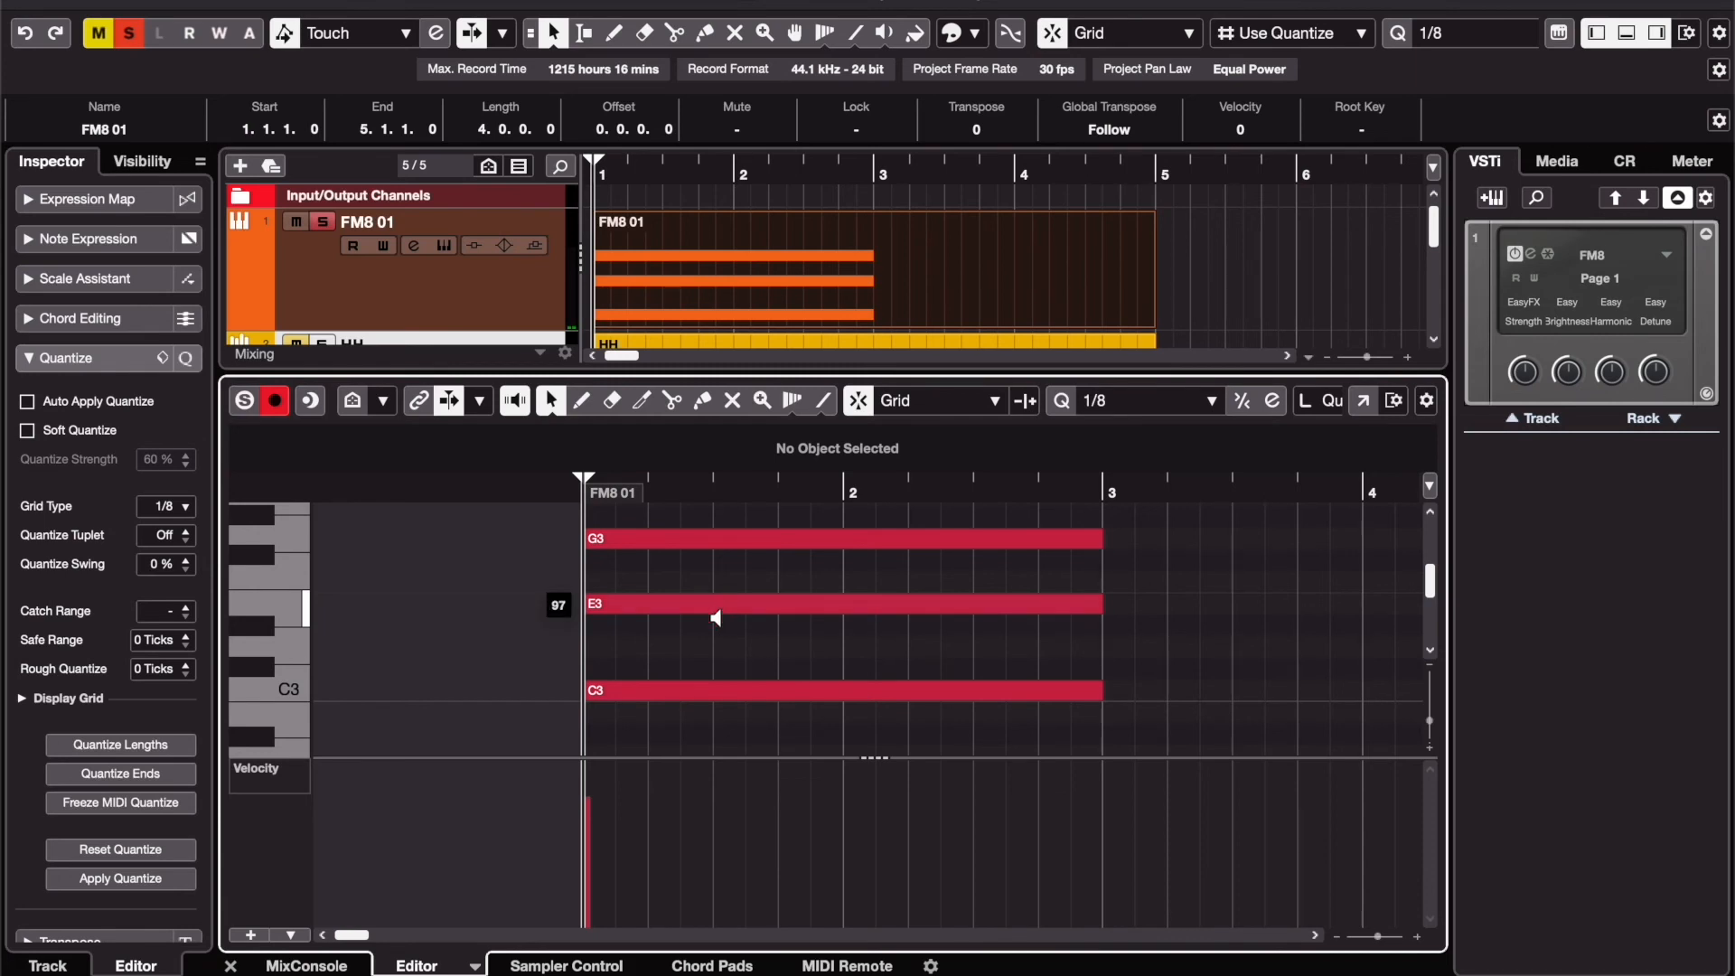
left_click(841, 603)
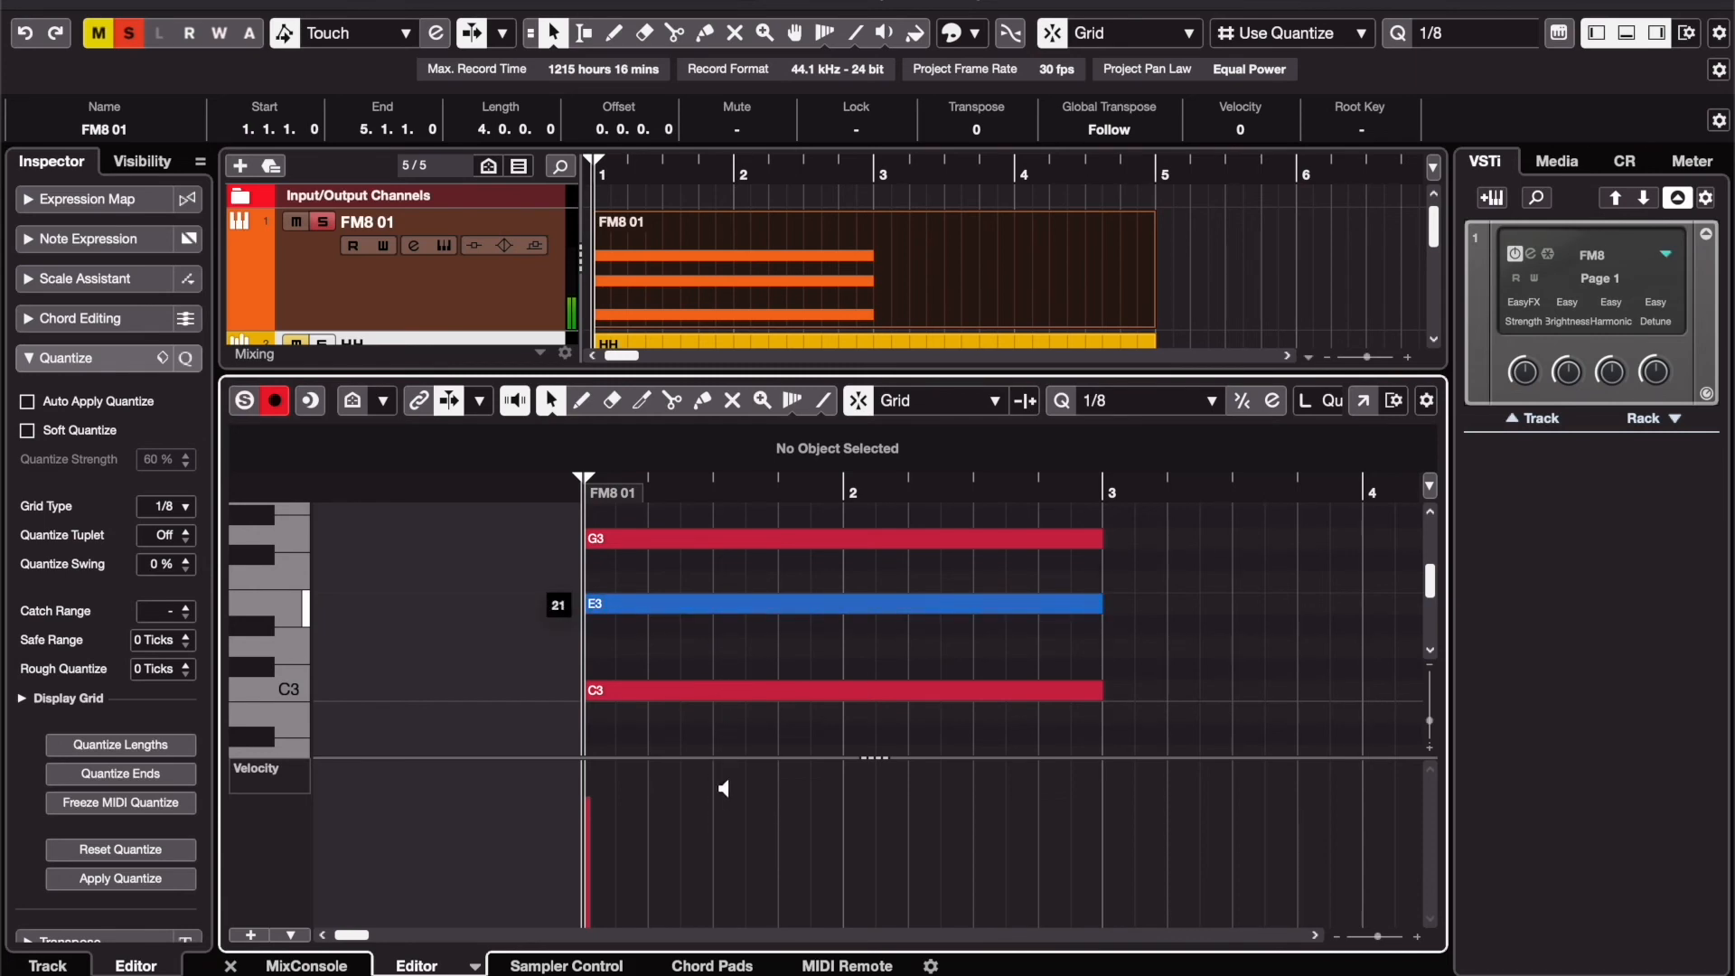
left_click(841, 604)
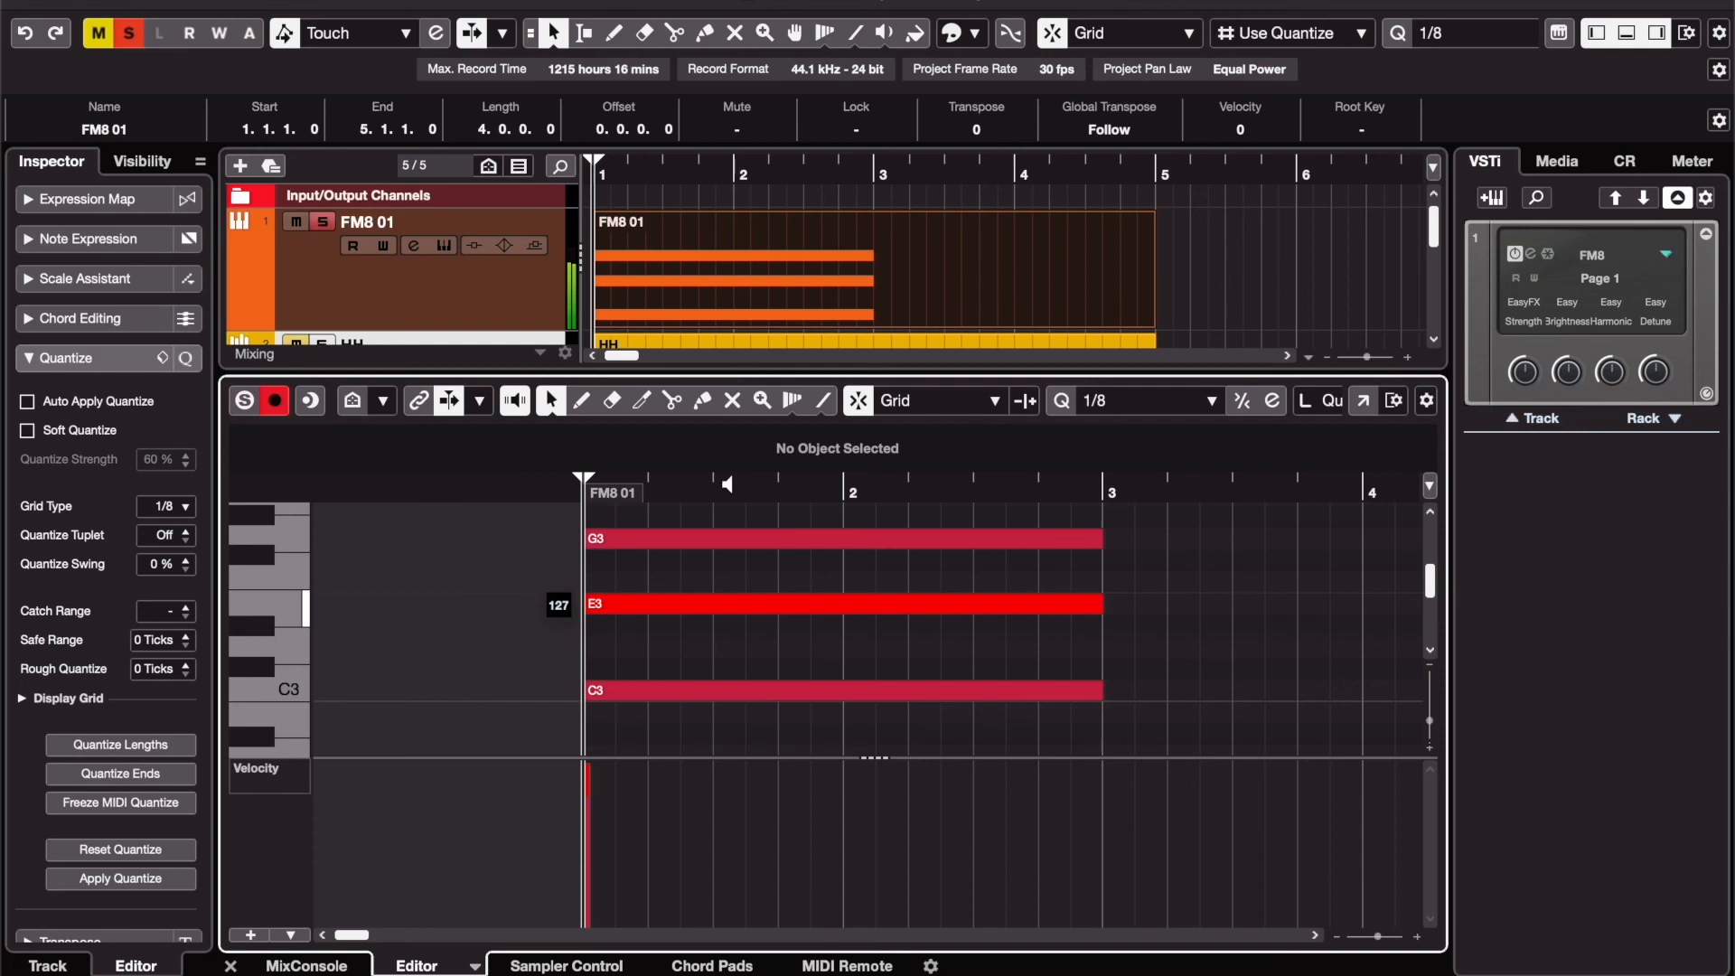
left_click(841, 603)
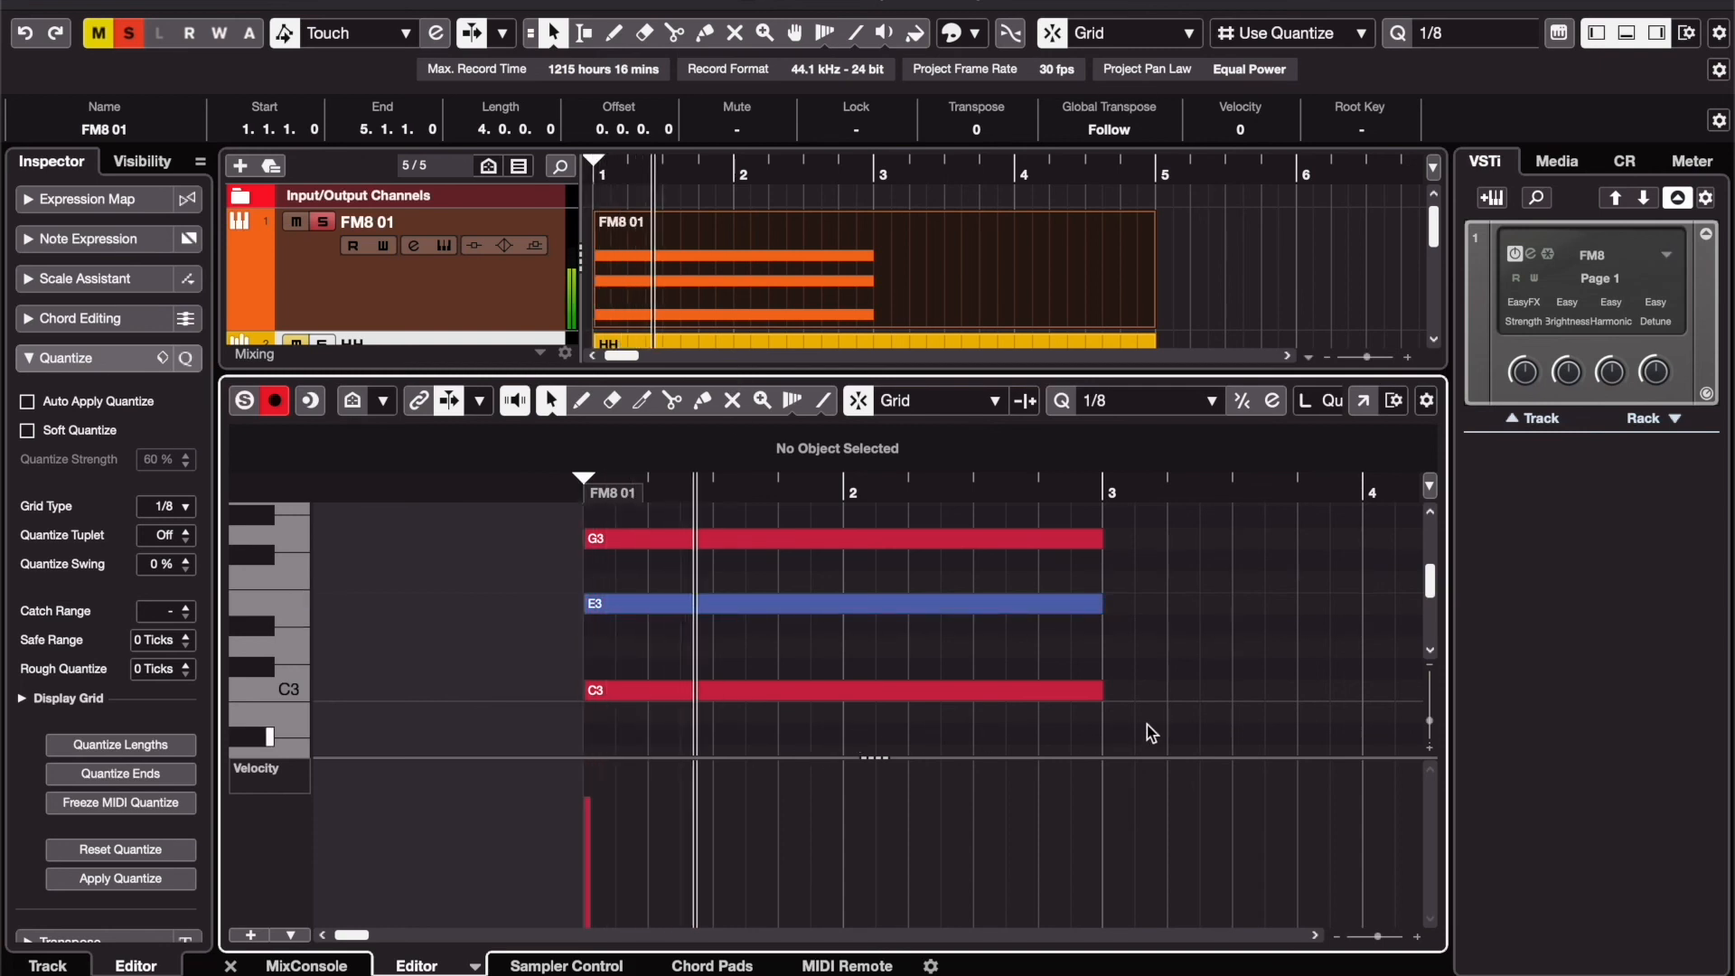